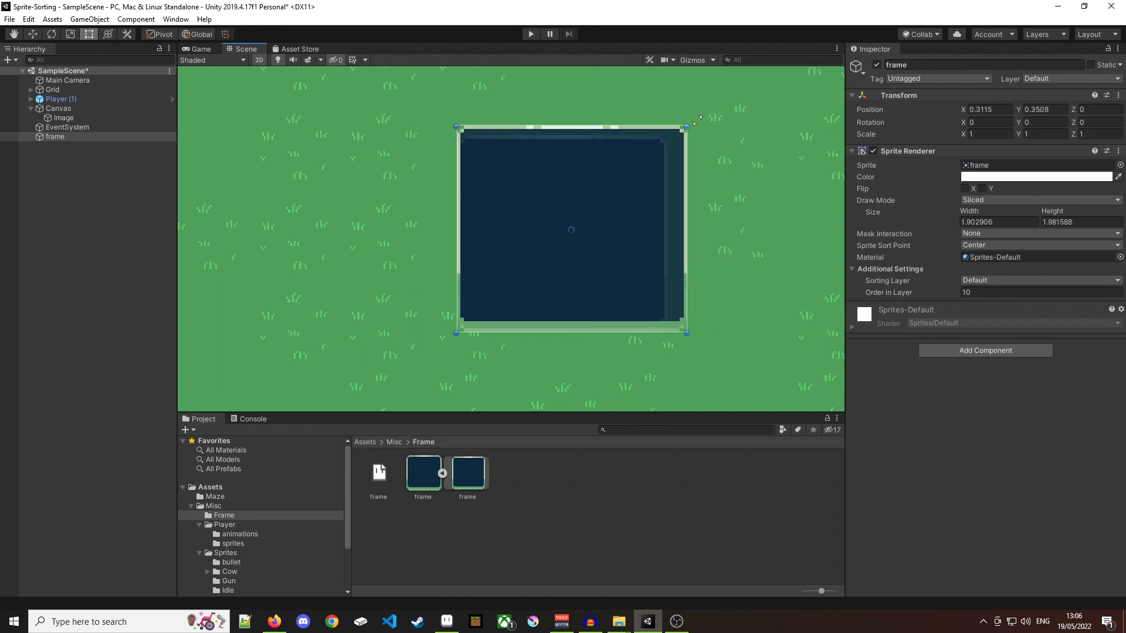
Step: Enlarge the sliced 'frame' sprite by its corner handle, the pixel border keeping its shape
drag(689, 122, 765, 97)
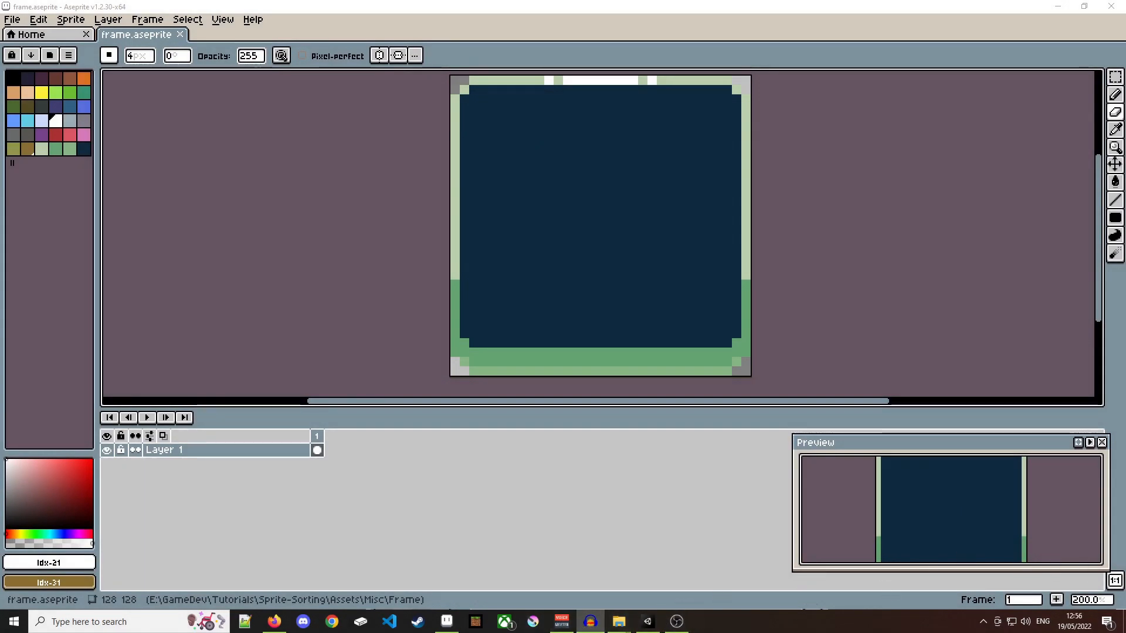
click(12, 20)
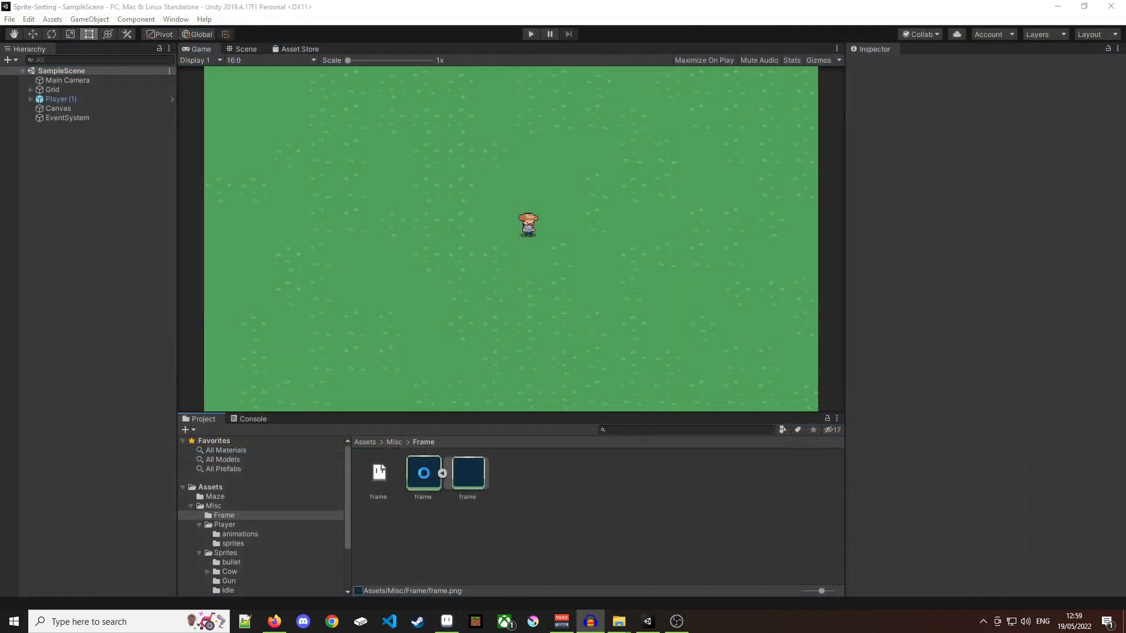
Step: Set frame.png import to Full Rect mesh and Point (no filter) filtering for sharp pixels
click(423, 473)
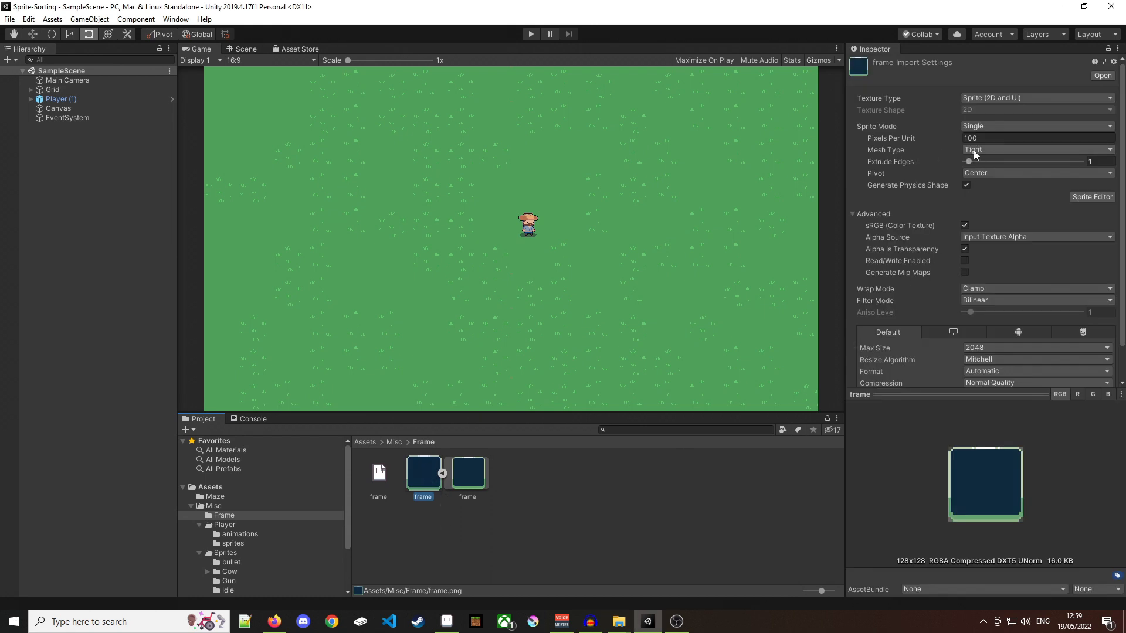
click(1036, 149)
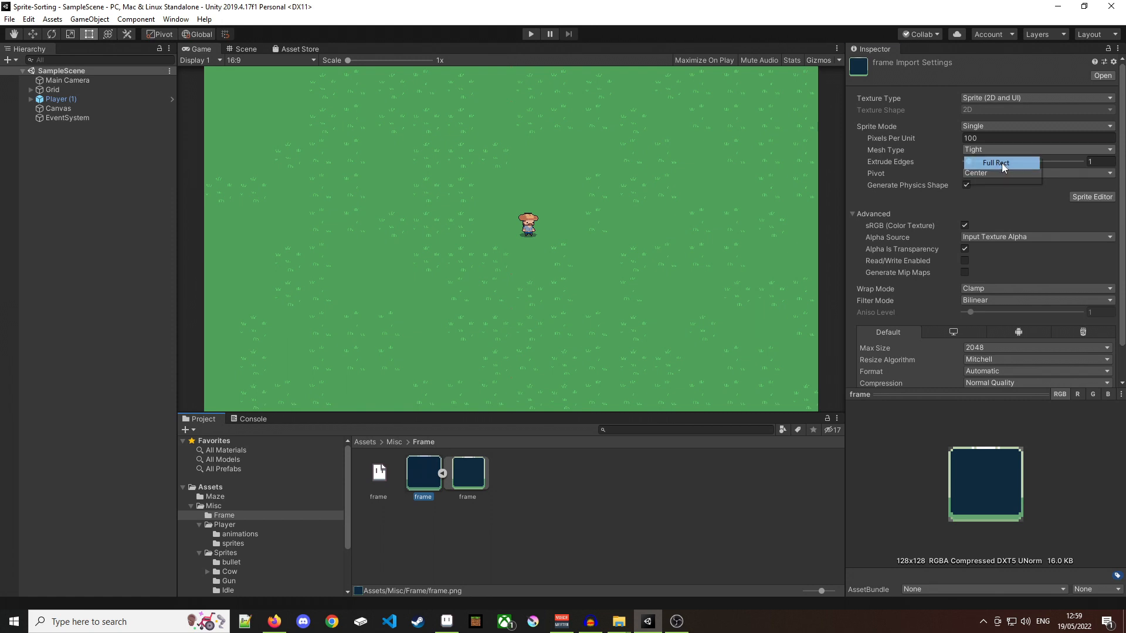
click(996, 162)
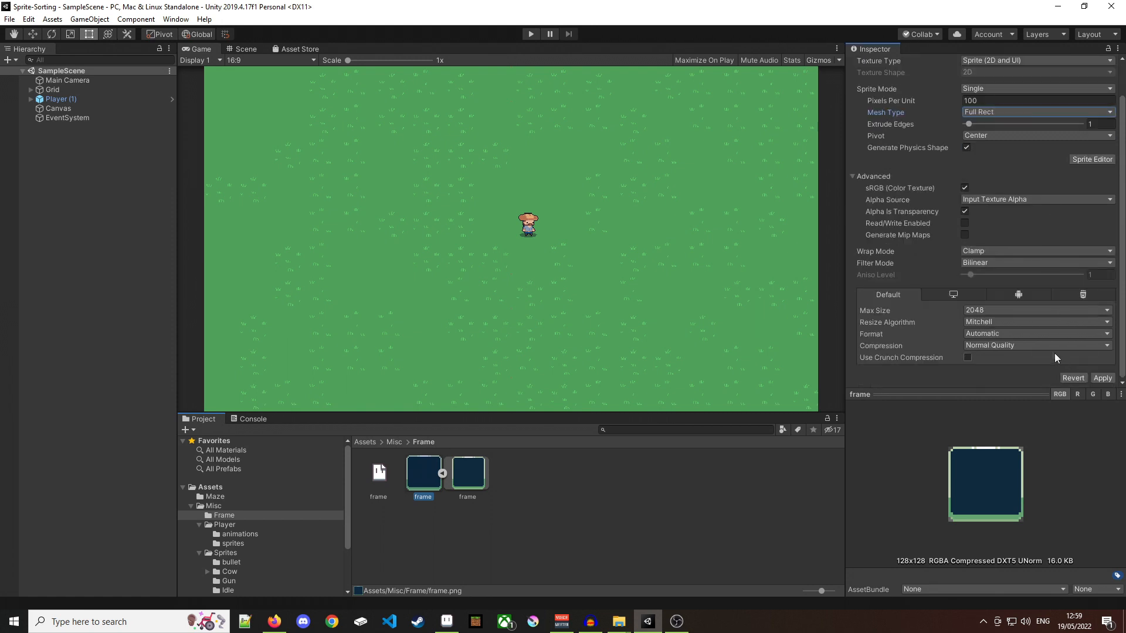
click(1035, 274)
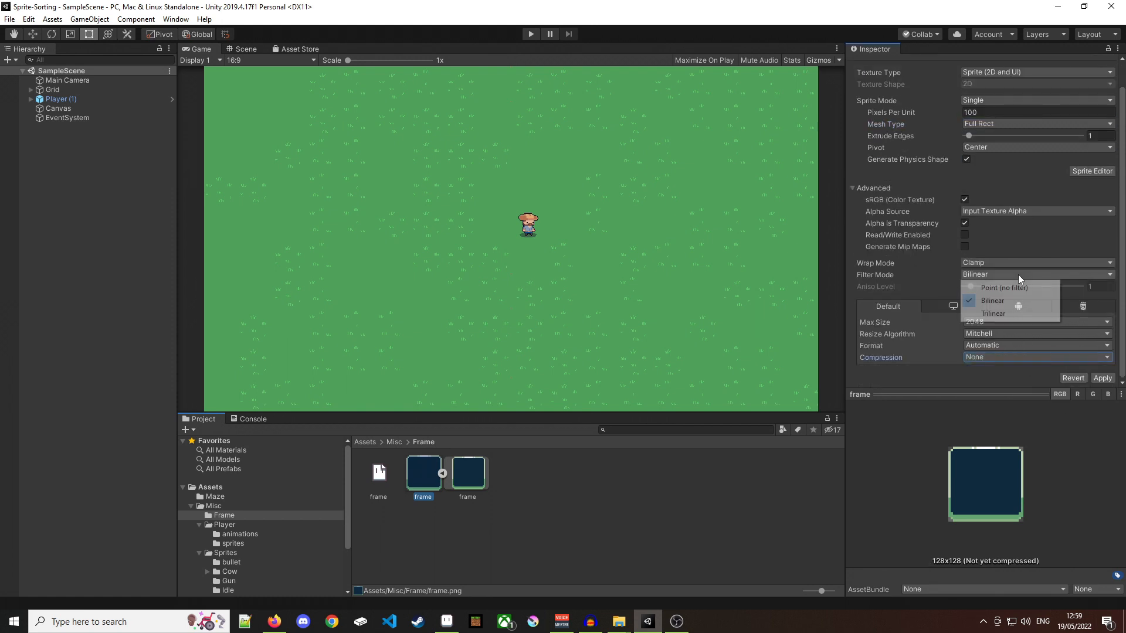
mouse_move(1004, 288)
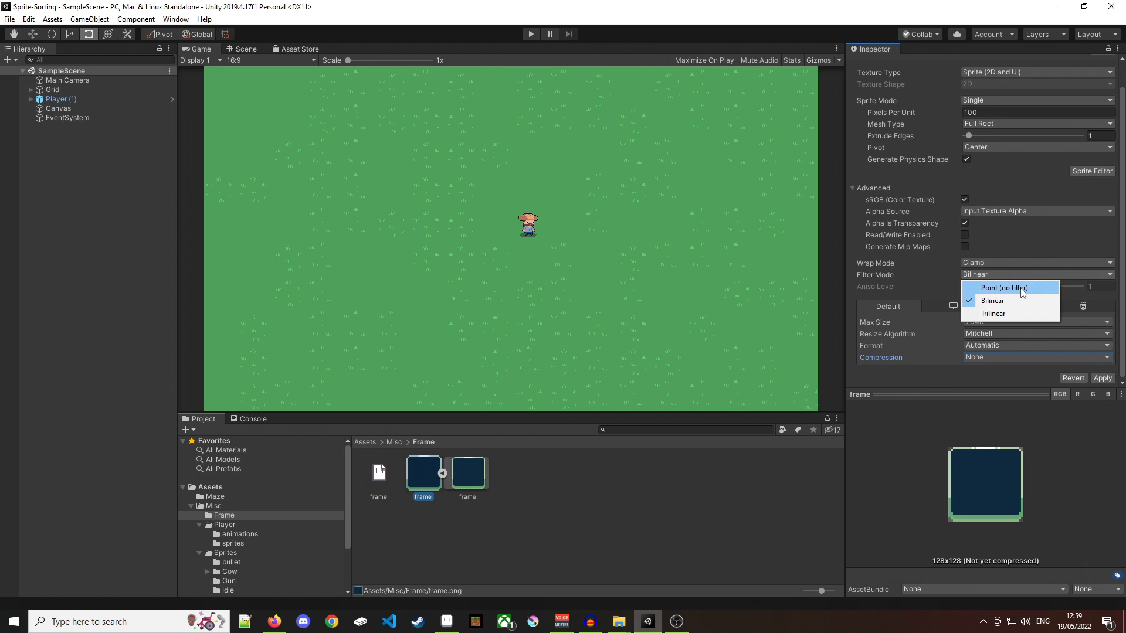
click(1003, 288)
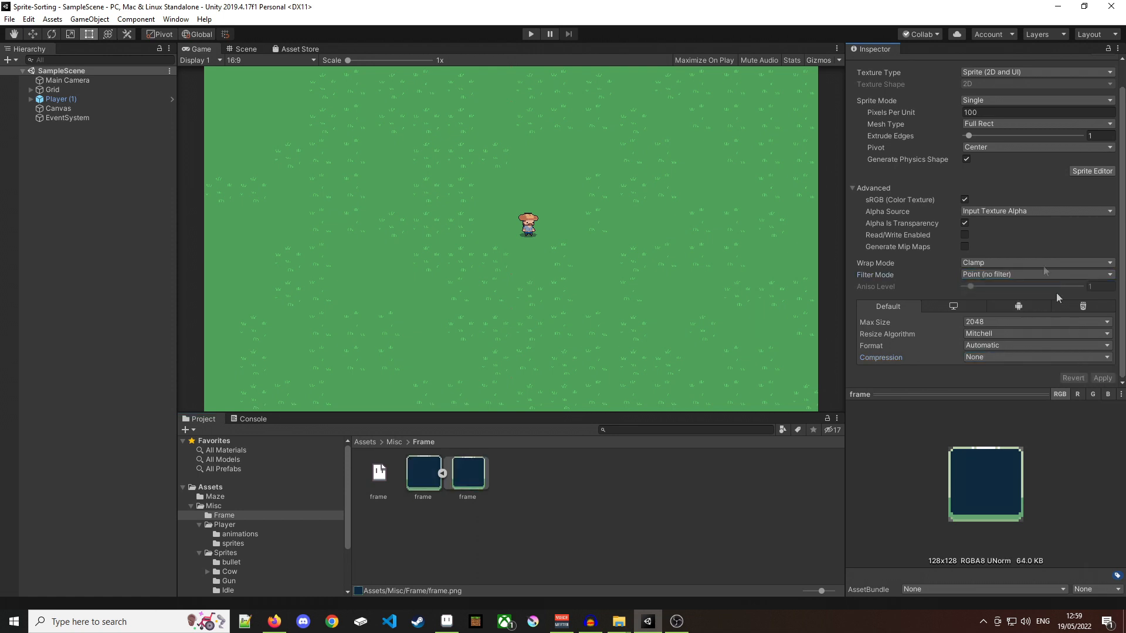
mouse_move(1092, 171)
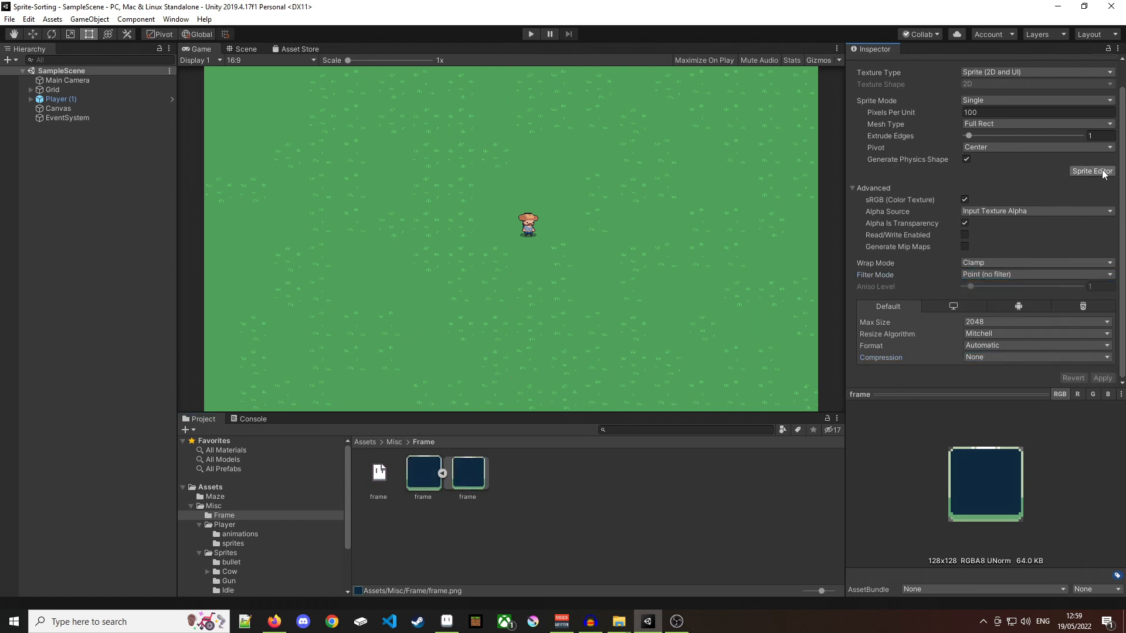
Step: Mark the frame sprite's left, bottom and right 9-slice borders just inside its decorative edges
click(1092, 172)
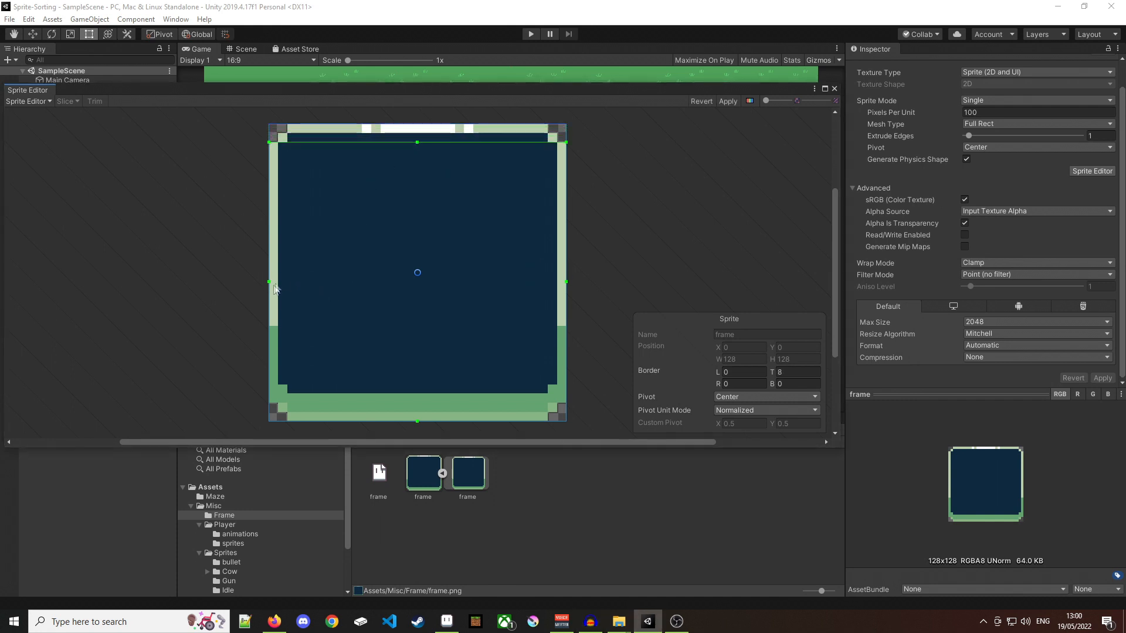
drag(270, 281, 280, 281)
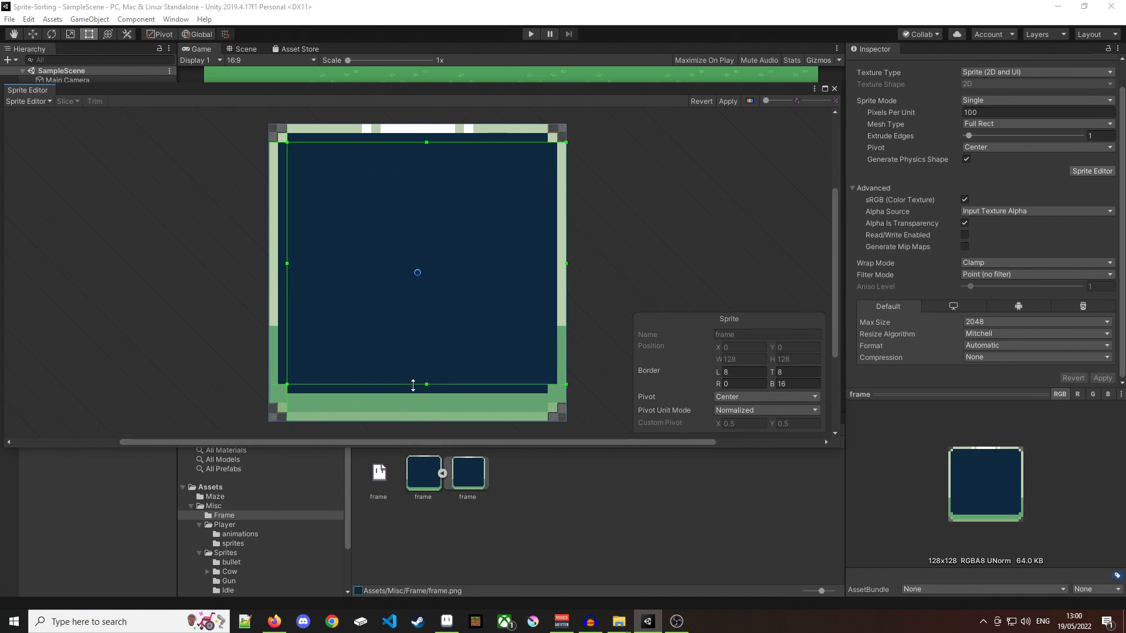
drag(565, 264, 554, 264)
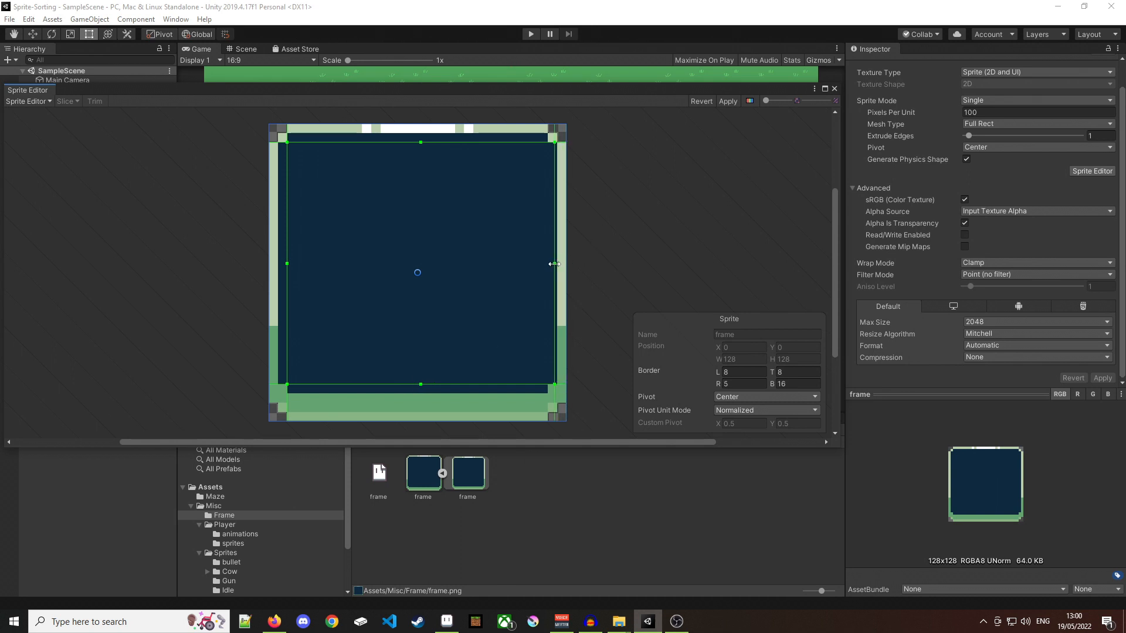
drag(555, 263, 549, 264)
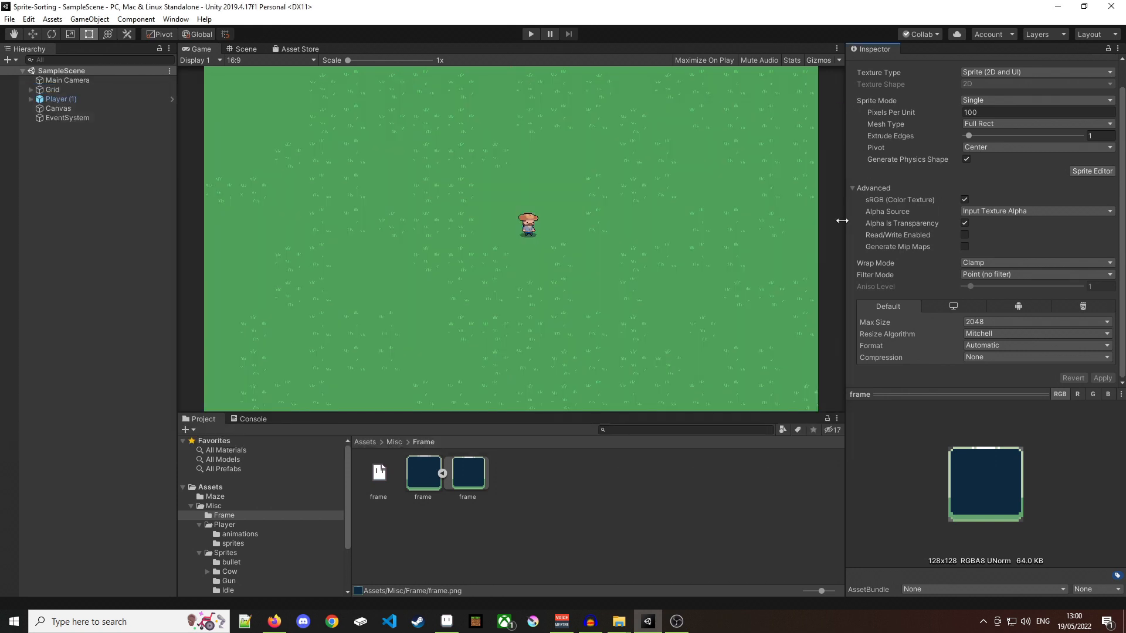
mouse_move(85, 142)
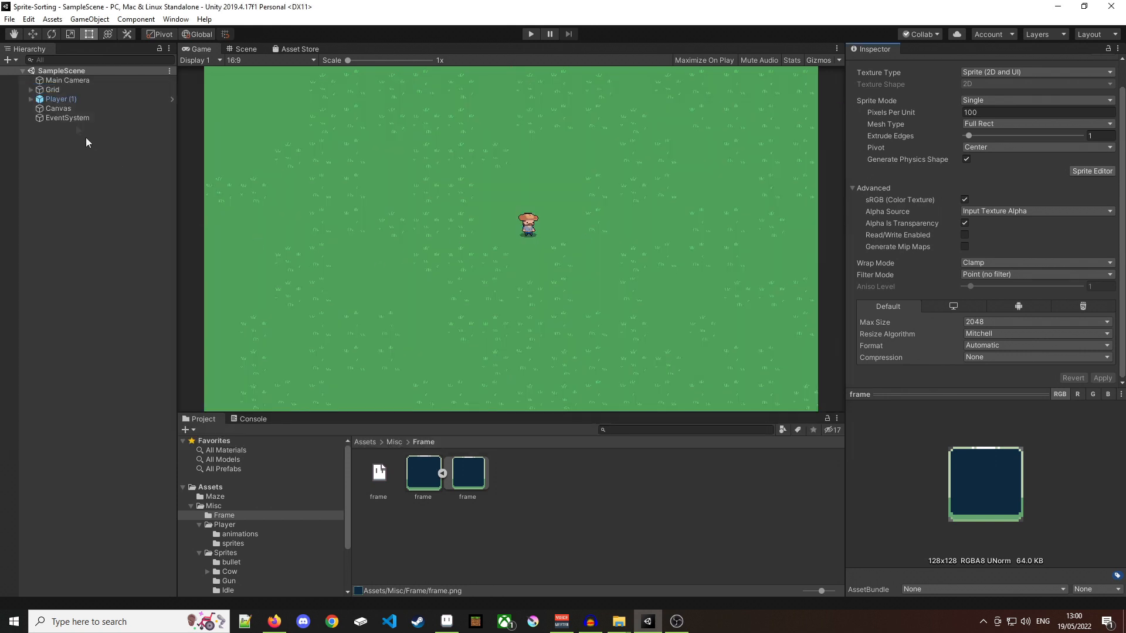
Step: Create a default white UI Image as a child of the Canvas
click(59, 108)
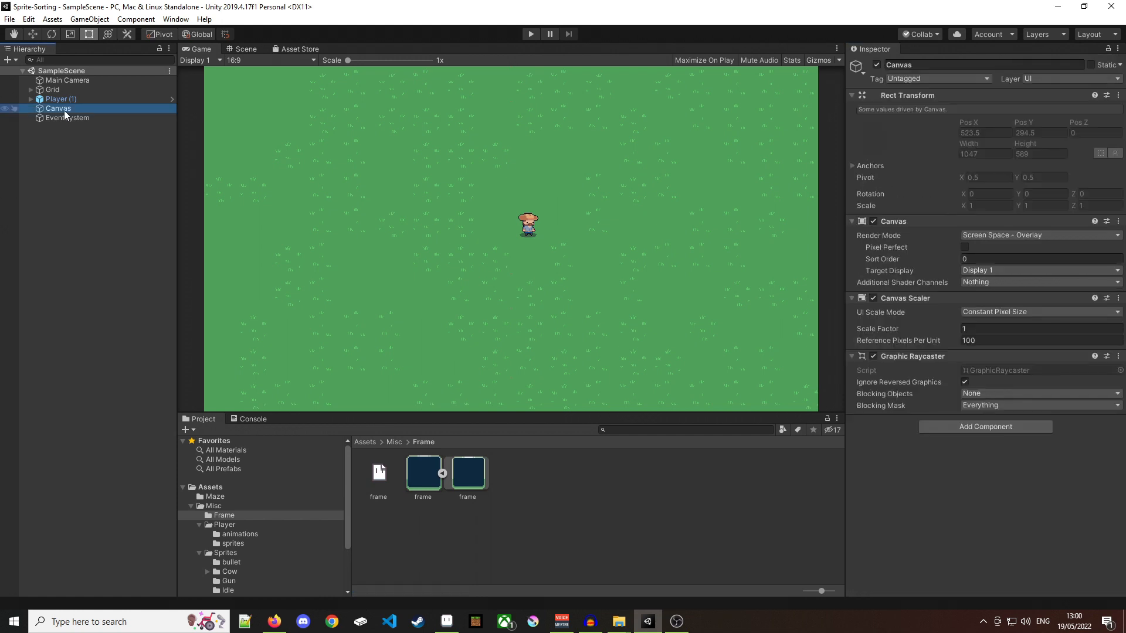
right_click(58, 108)
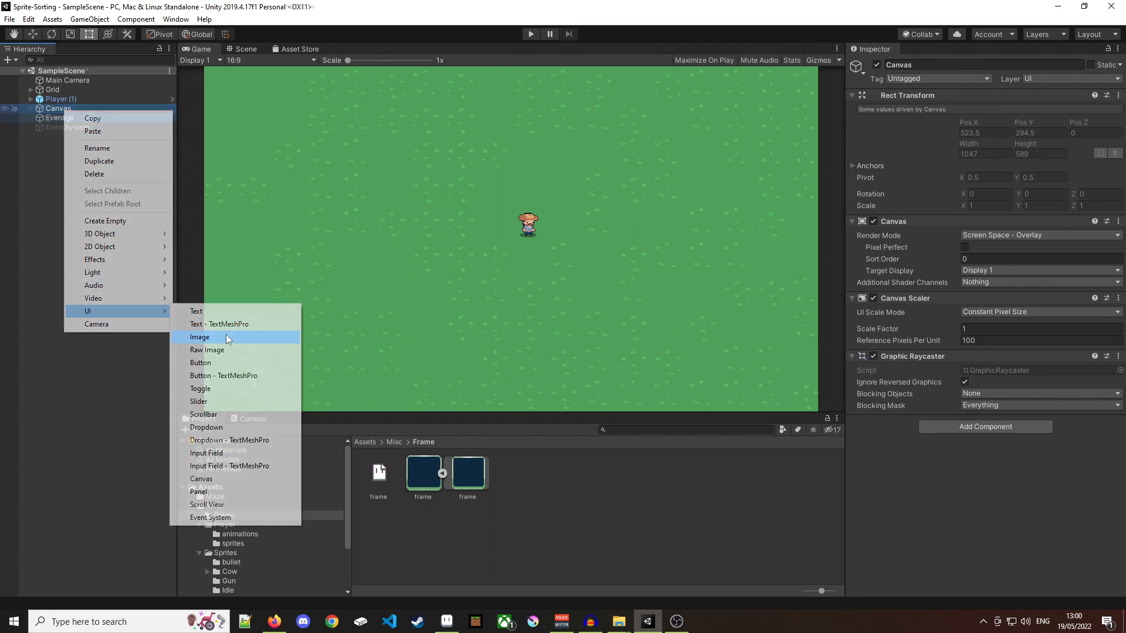
click(200, 336)
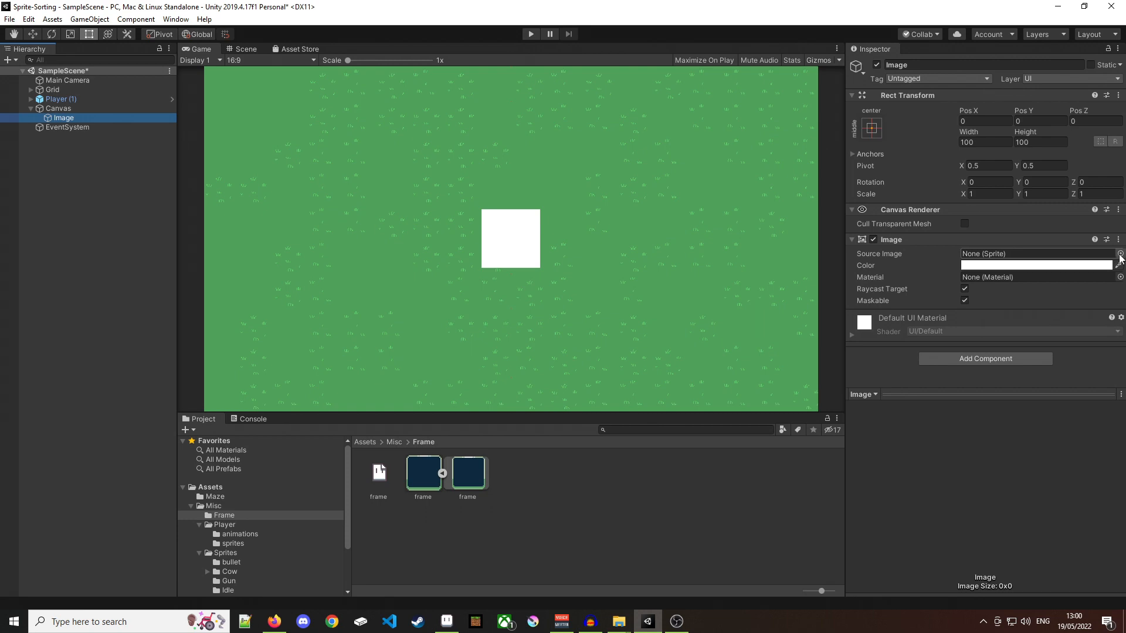
Step: Assign the 'frame' sprite as the Image's source and set Image Type to Sliced
click(1118, 253)
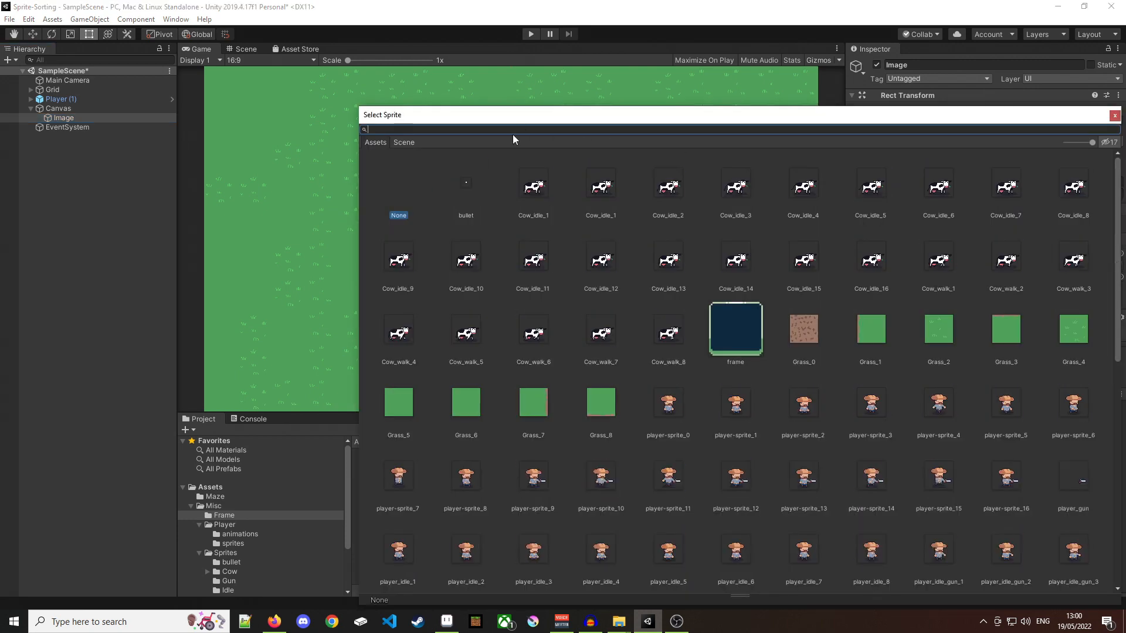
text(fram)
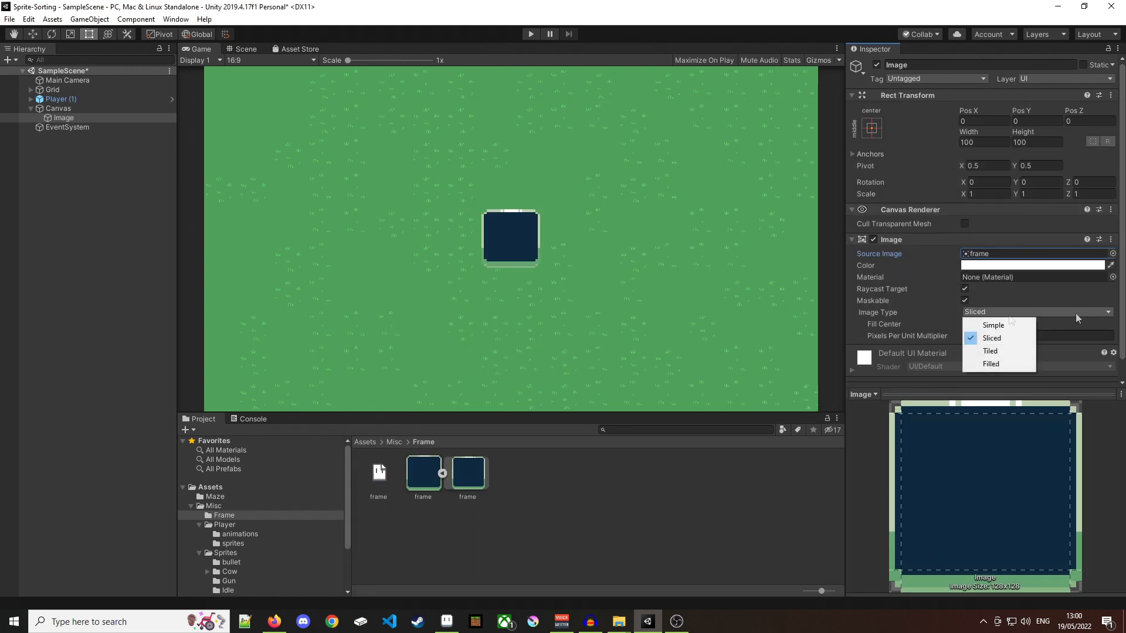
click(992, 338)
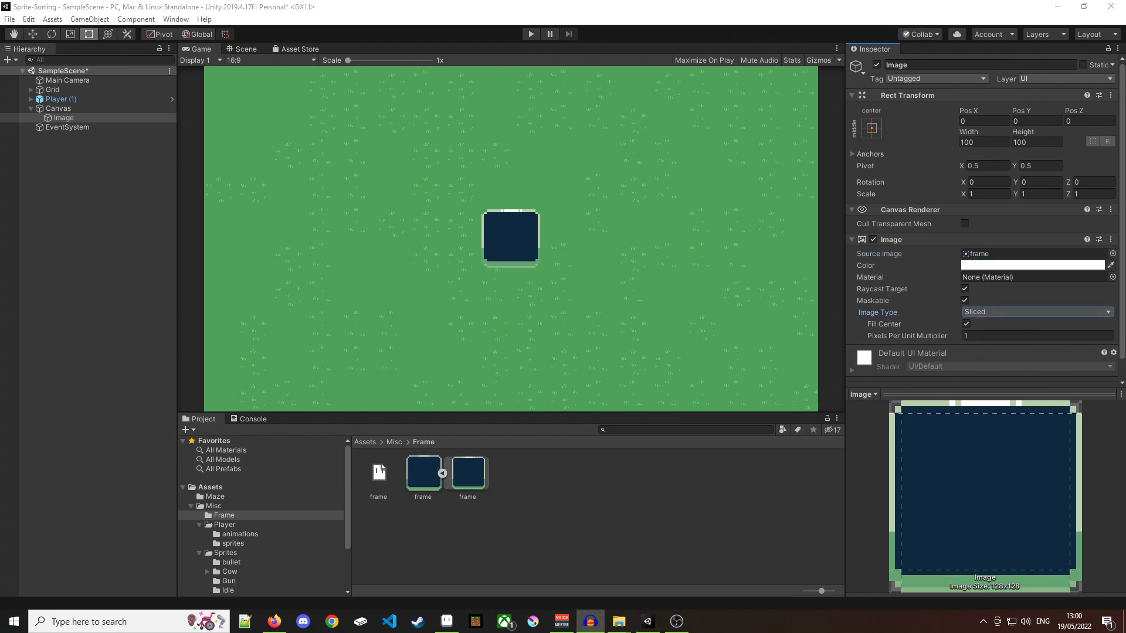
click(1036, 312)
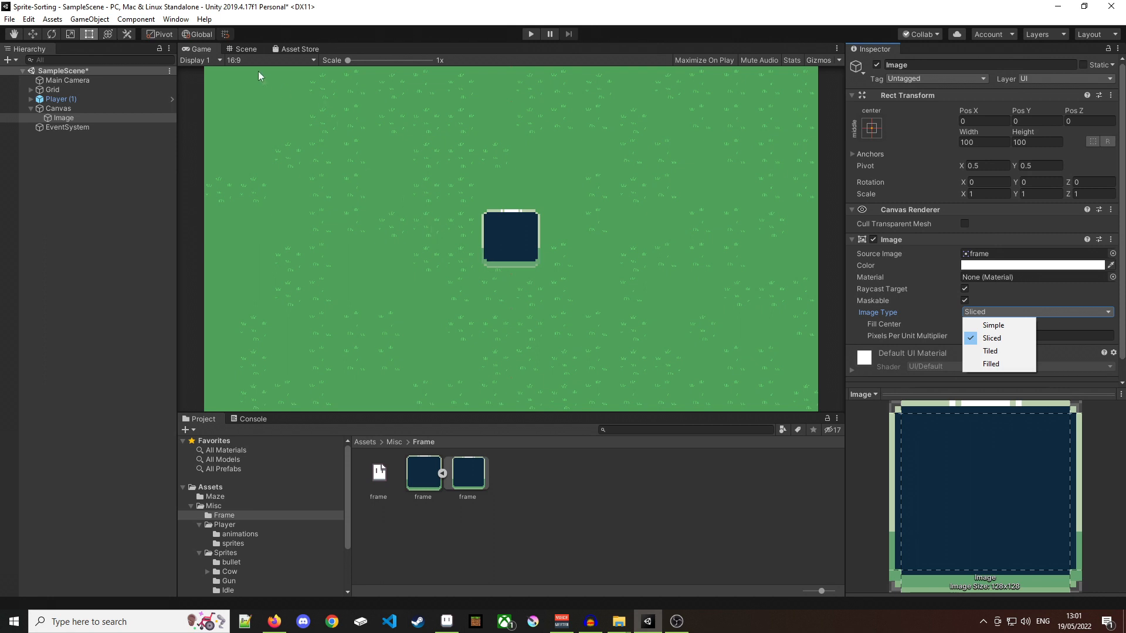
click(246, 48)
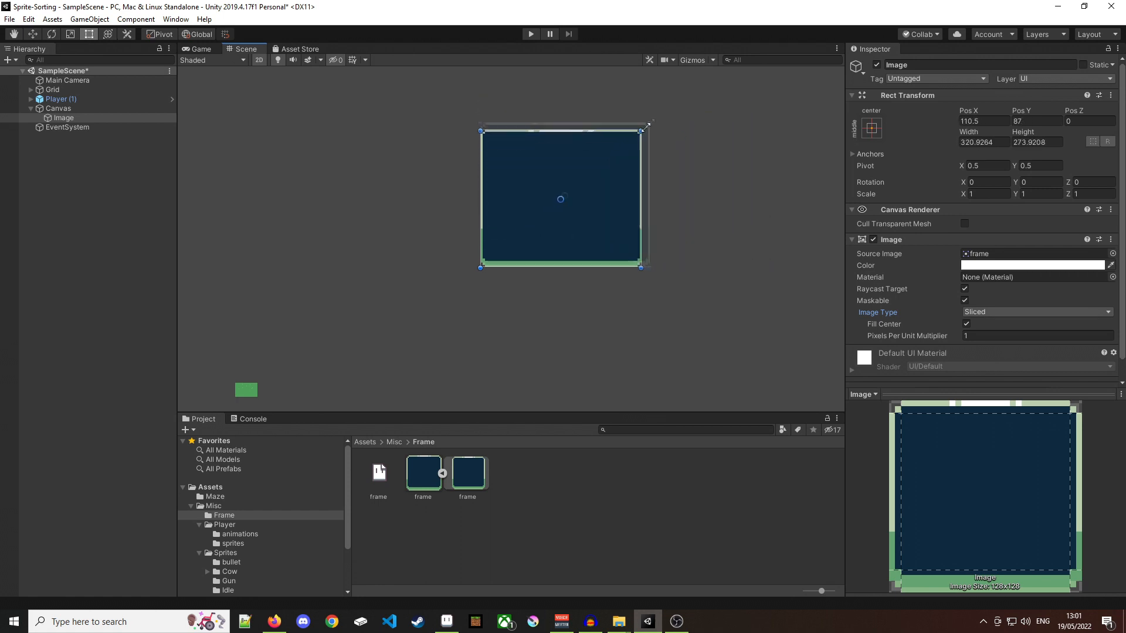
Step: Drag the Rect Transform handle to make the sliced frame image larger, border intact
drag(642, 129, 676, 95)
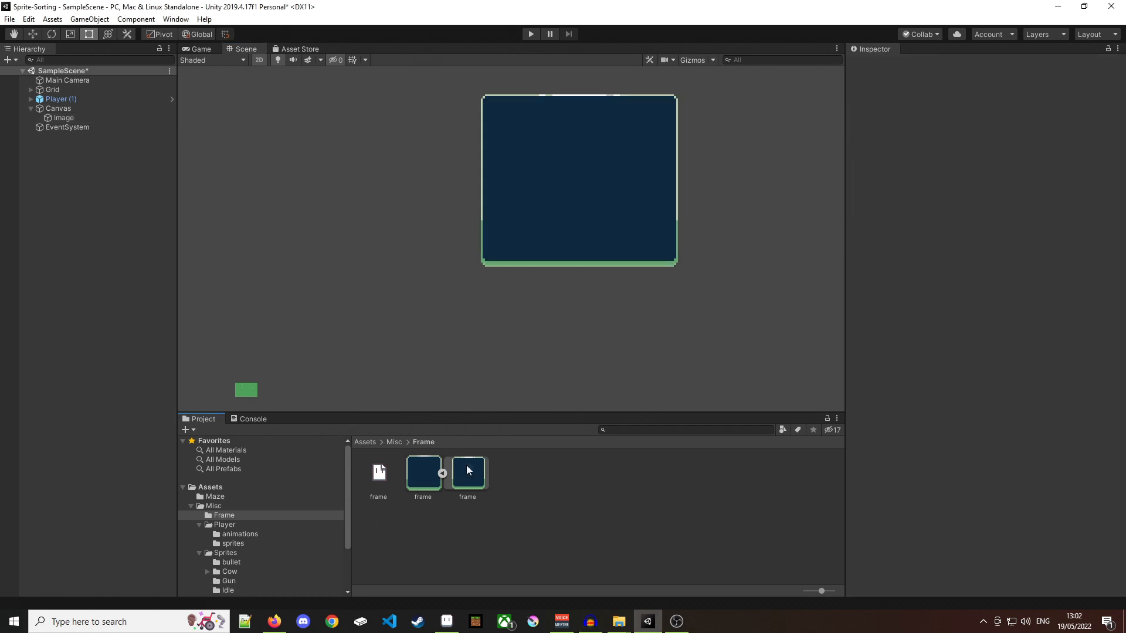
Step: Place the frame sprite in the scene as Sliced with Order in Layer 10 and stretch it wider
click(467, 473)
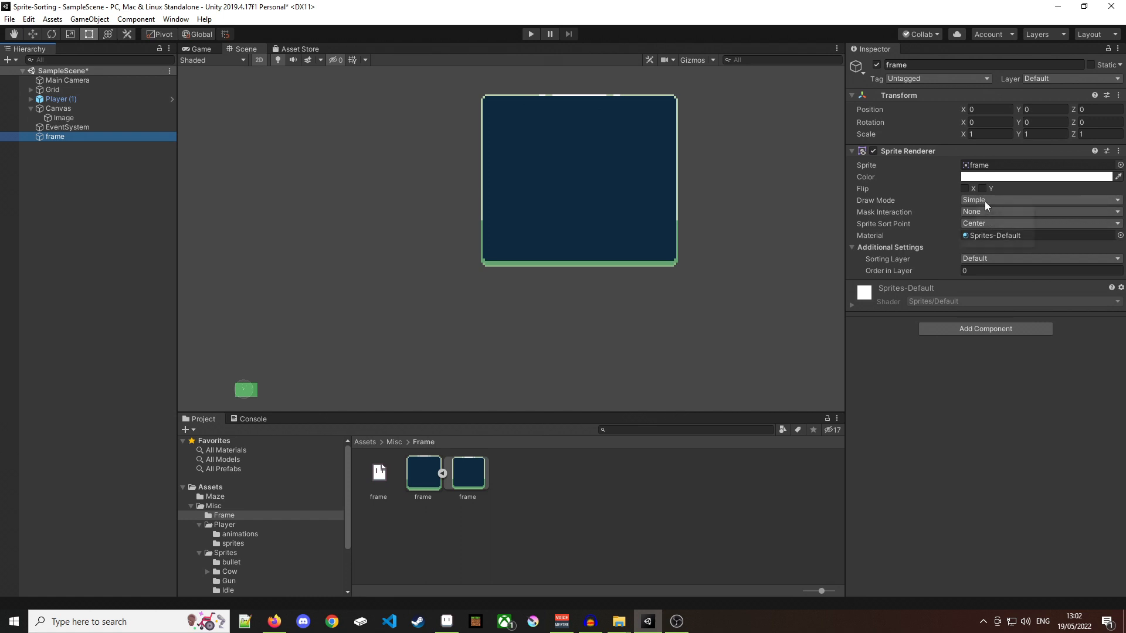
click(1038, 199)
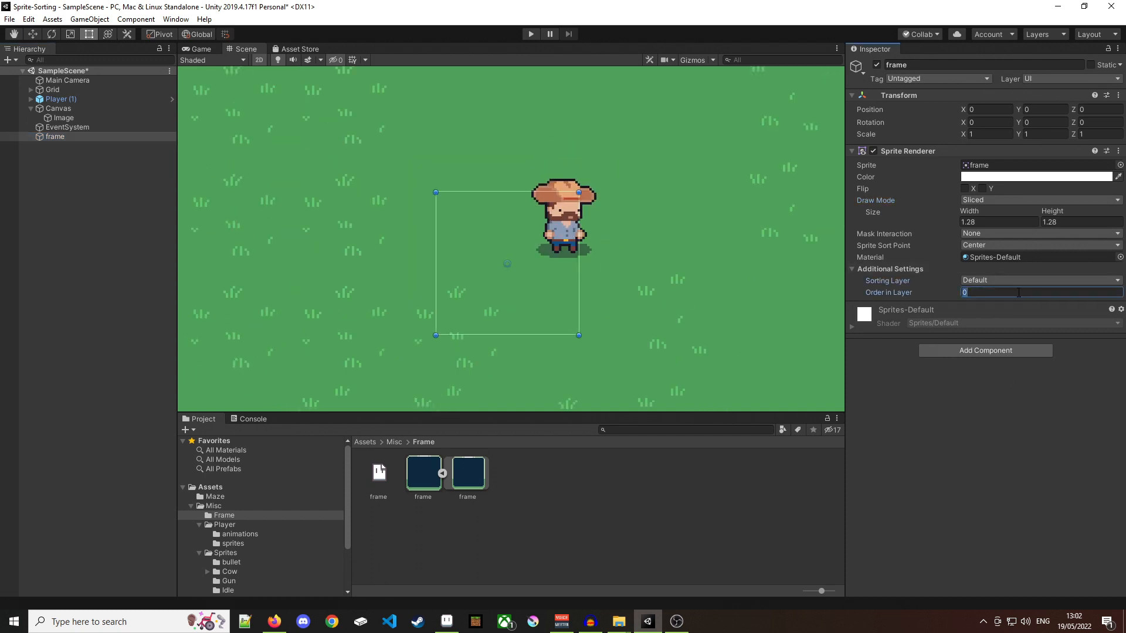
text(10)
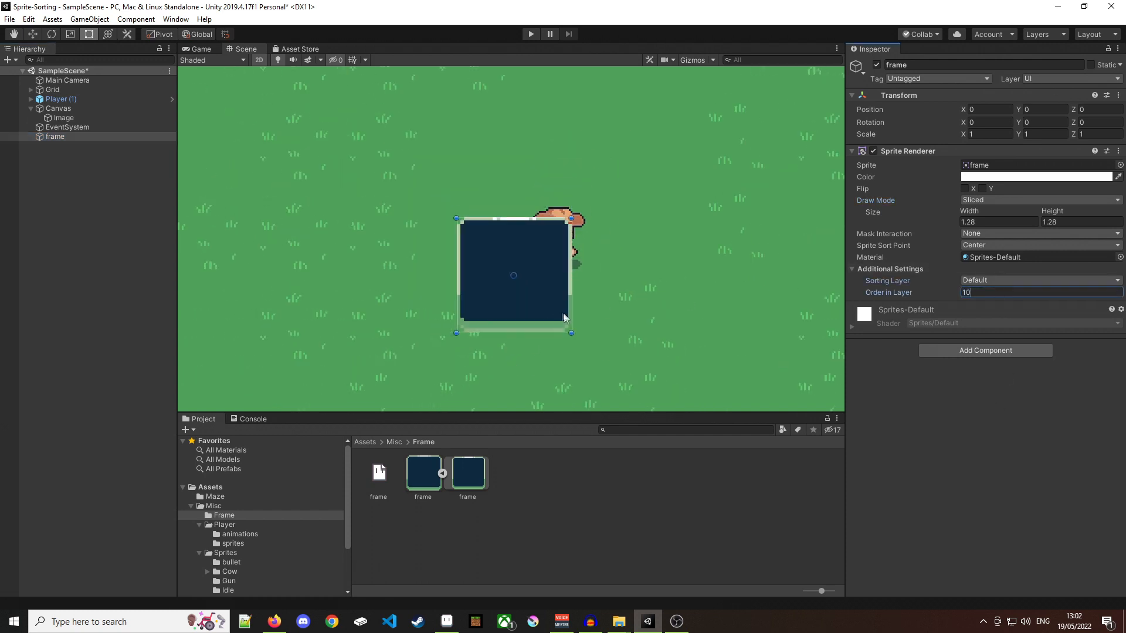
drag(572, 332, 679, 341)
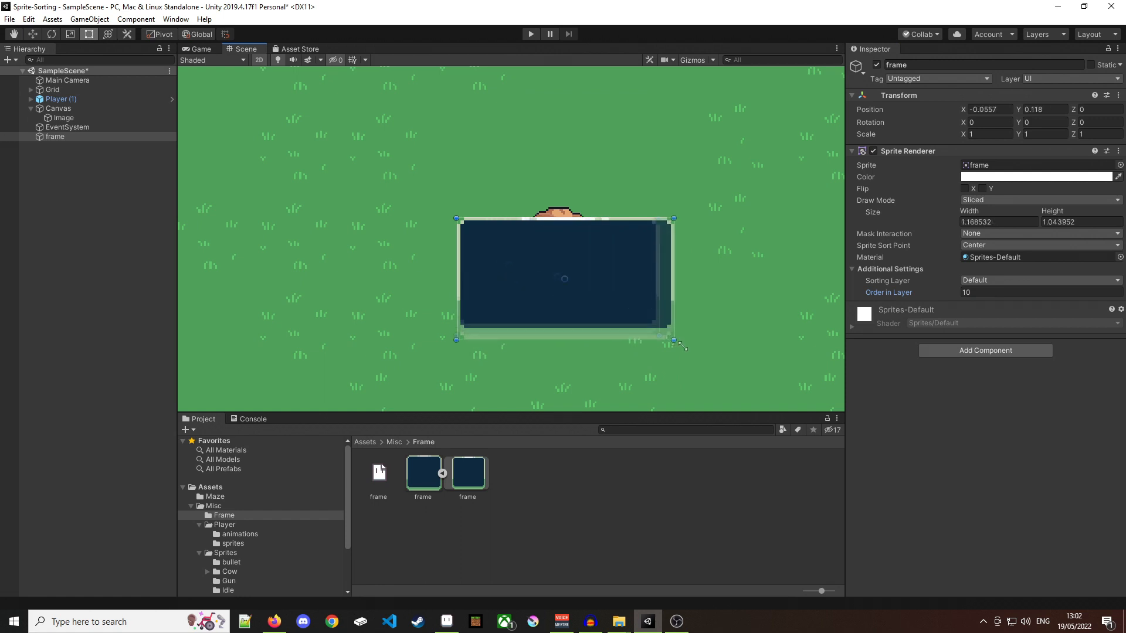
Step: Compare Simple and Sliced draw modes on the frame sprite, then select the Canvas Image
click(1038, 199)
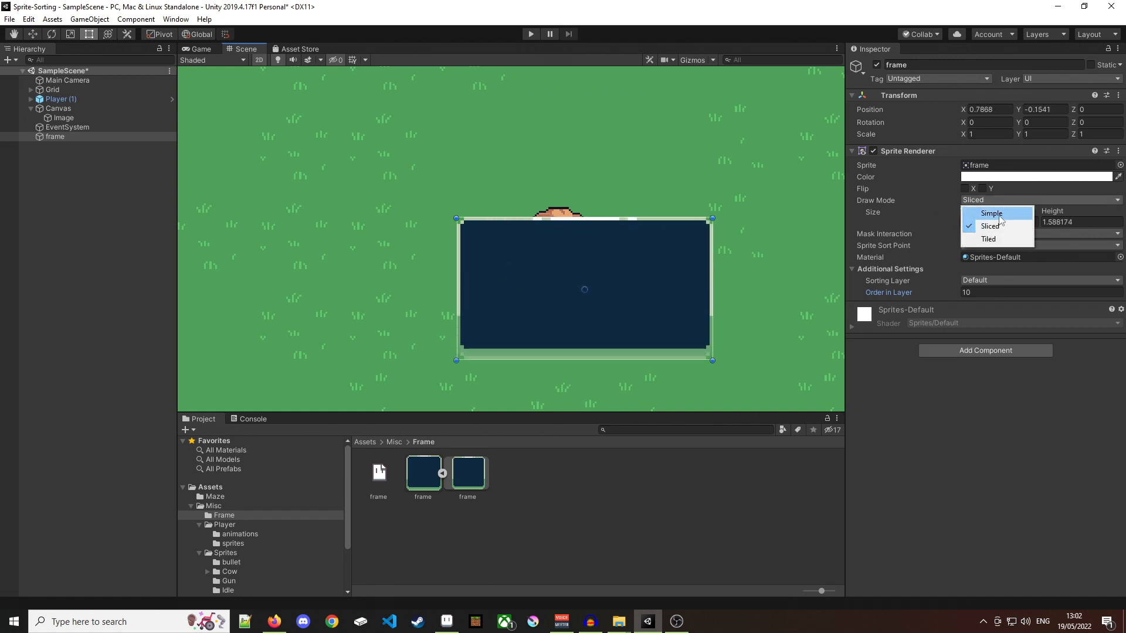
click(991, 213)
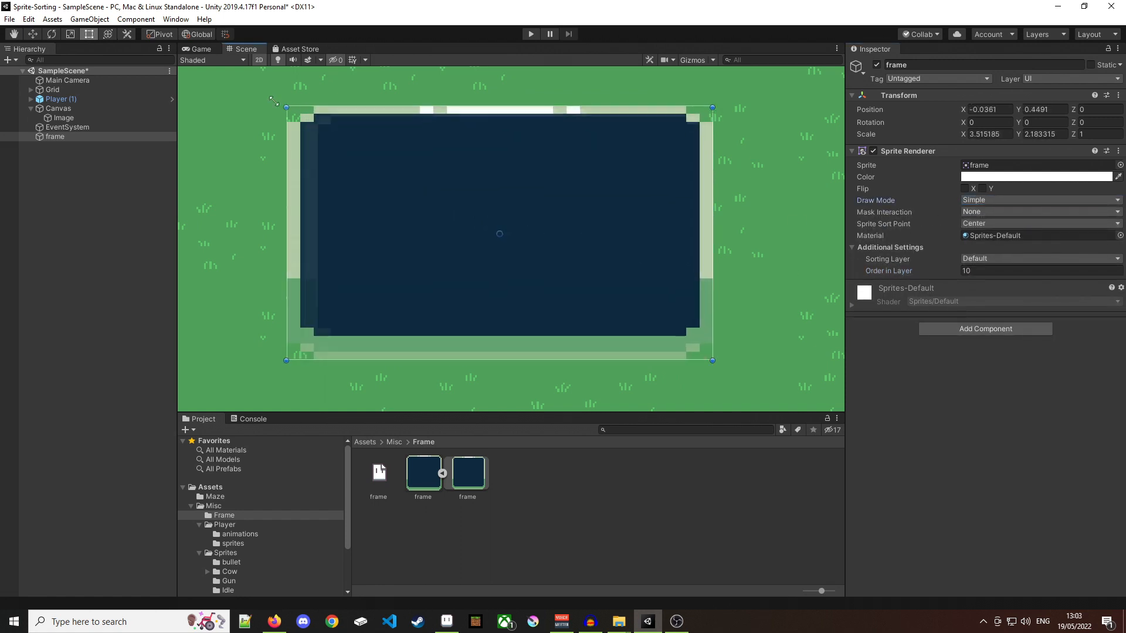
click(1038, 199)
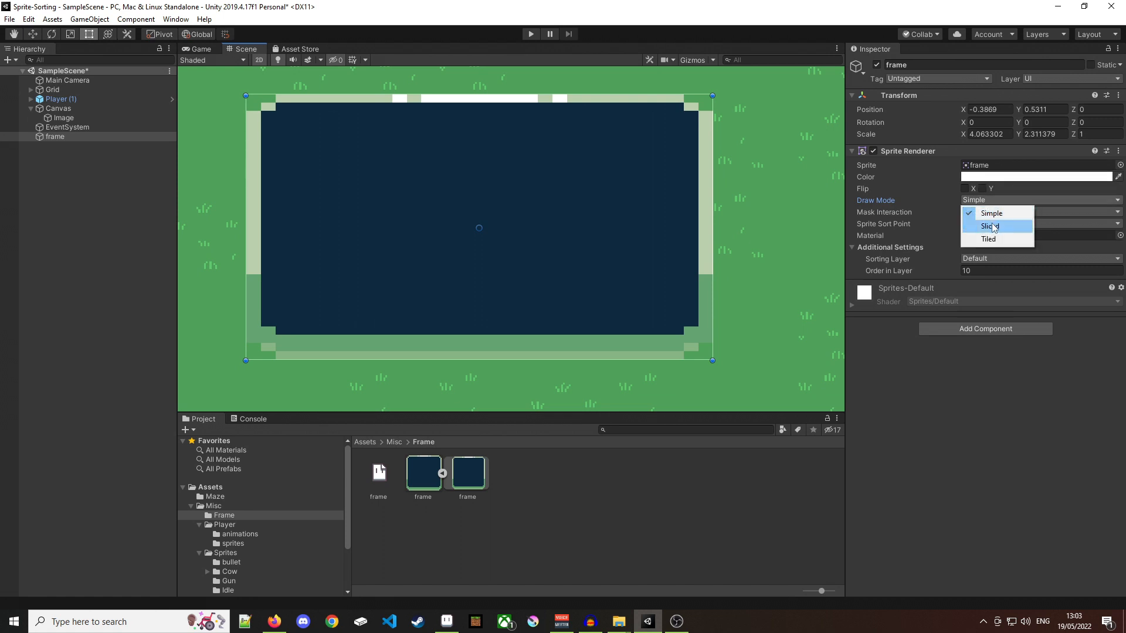
click(990, 227)
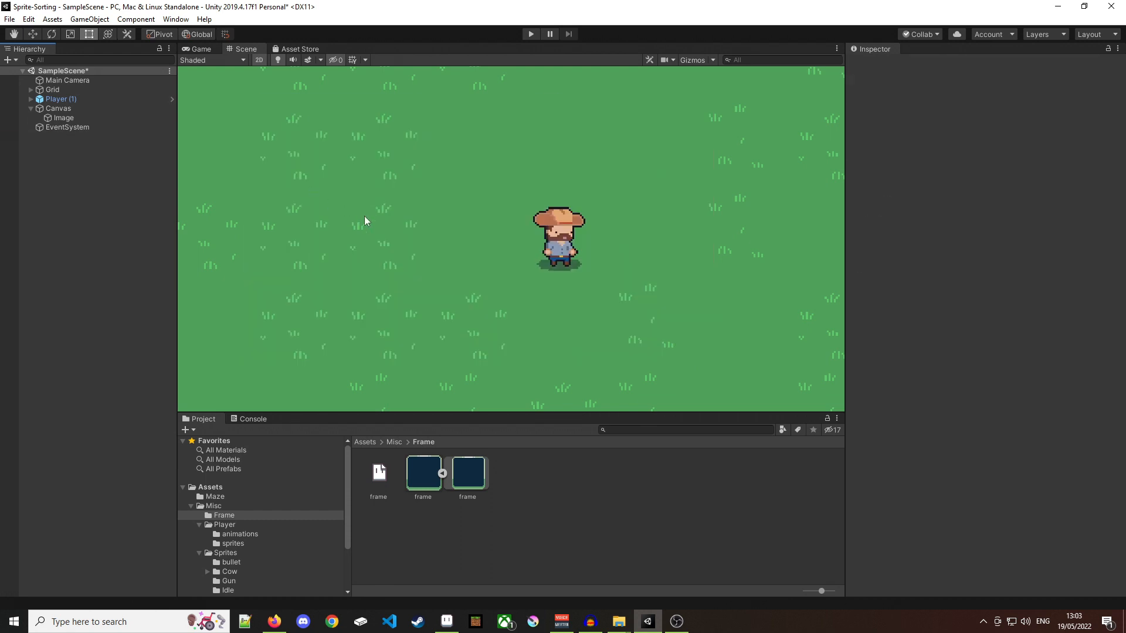
click(63, 118)
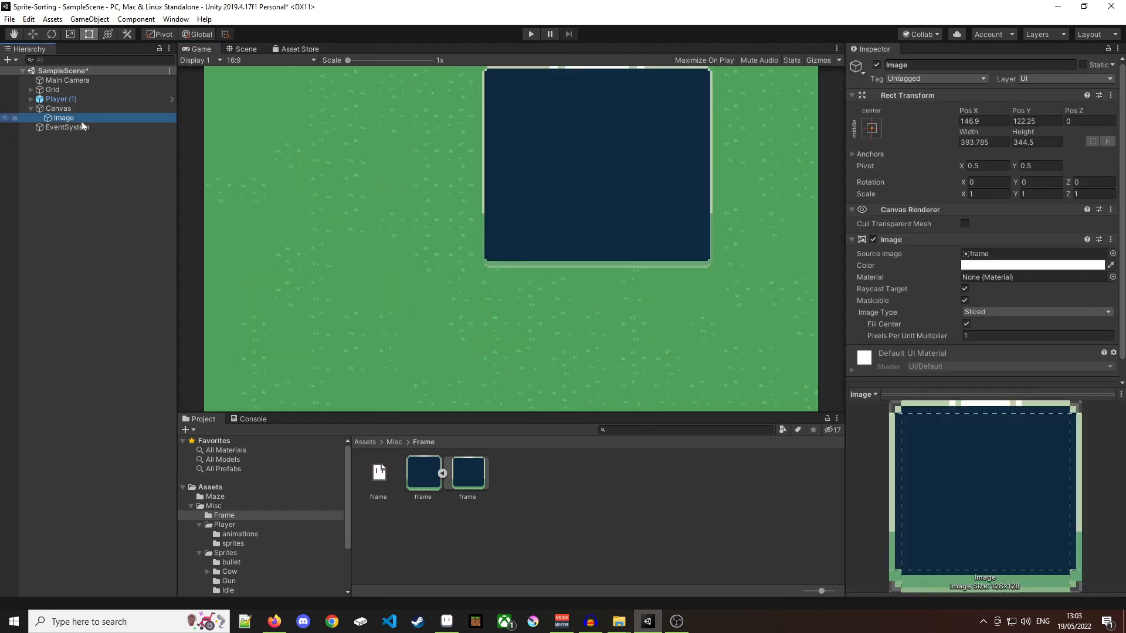